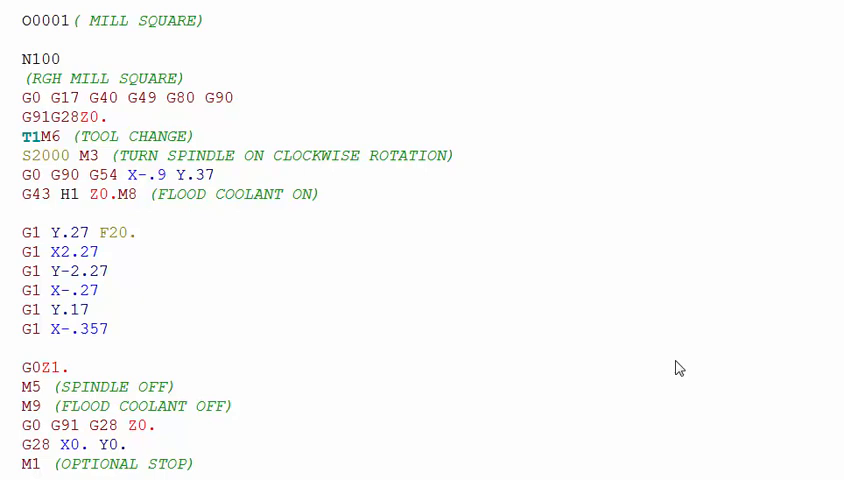
{"action": "mouse_move", "coordinate": [716, 348]}
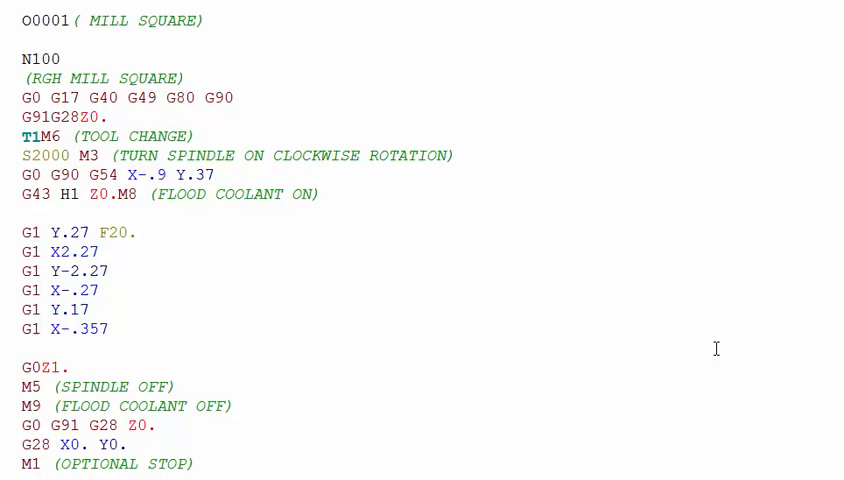
{"action": "mouse_move", "coordinate": [224, 280]}
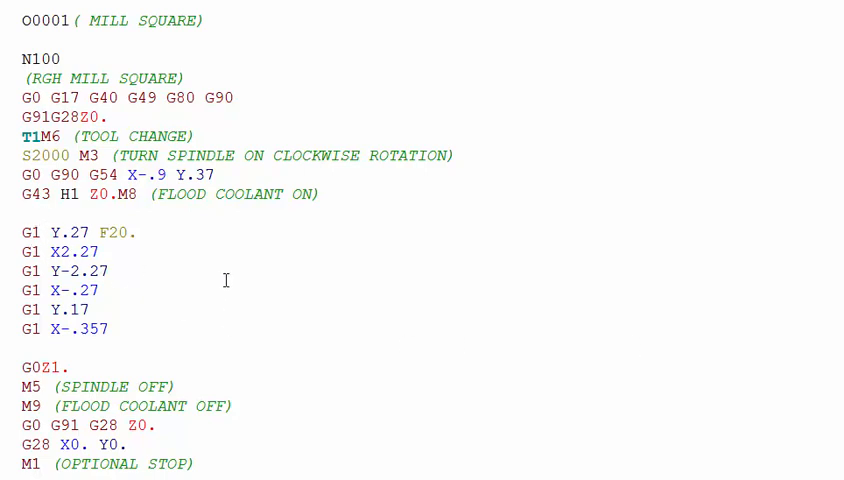
{"action": "mouse_move", "coordinate": [222, 286]}
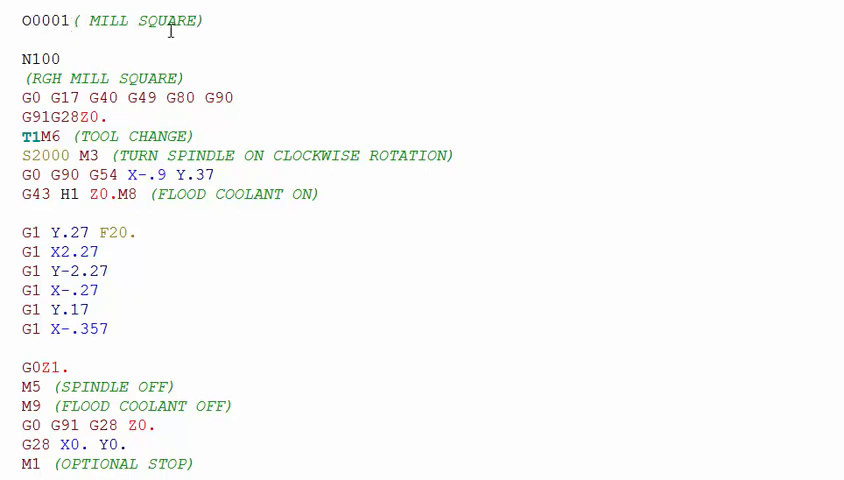
{"action": "mouse_move", "coordinate": [64, 62]}
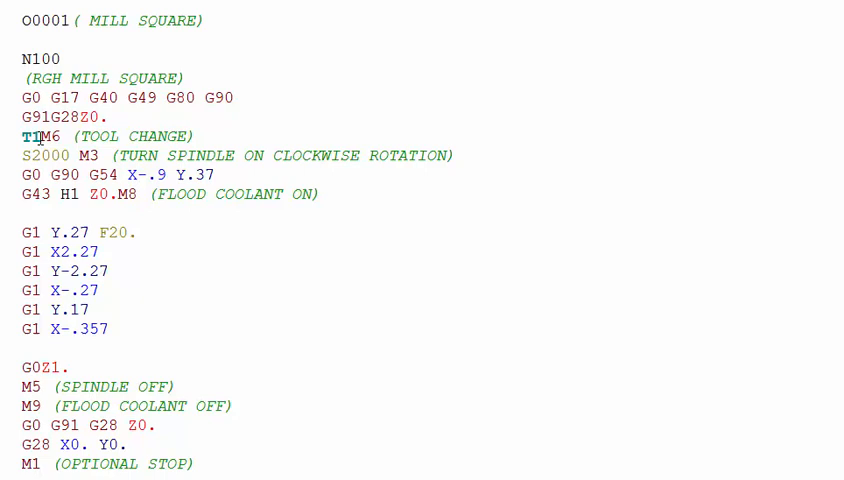
Step: Mark the M6 tool change code in the MILL SQUARE program for explanation
{"action": "left_click", "coordinate": [64, 58]}
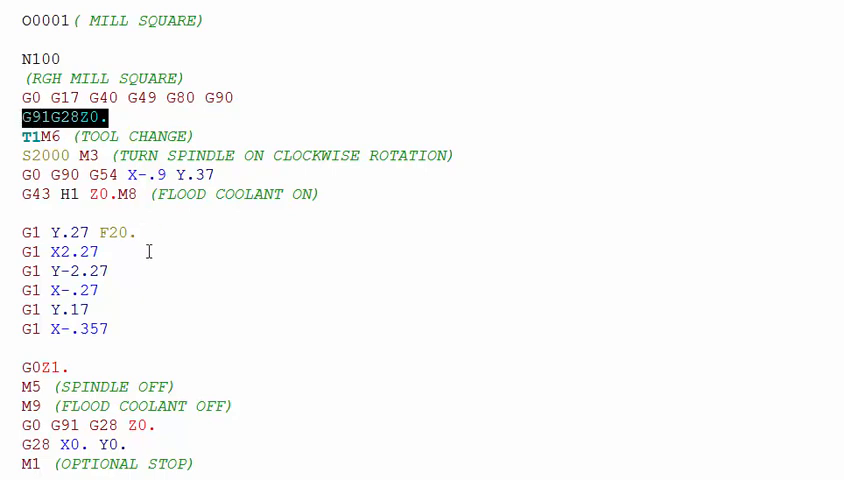
{"action": "mouse_move", "coordinate": [124, 136]}
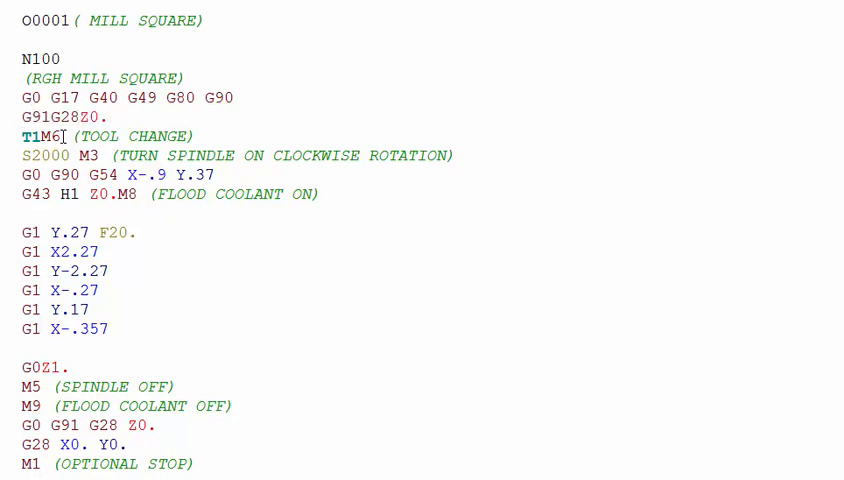
{"action": "double_click", "coordinate": [48, 136]}
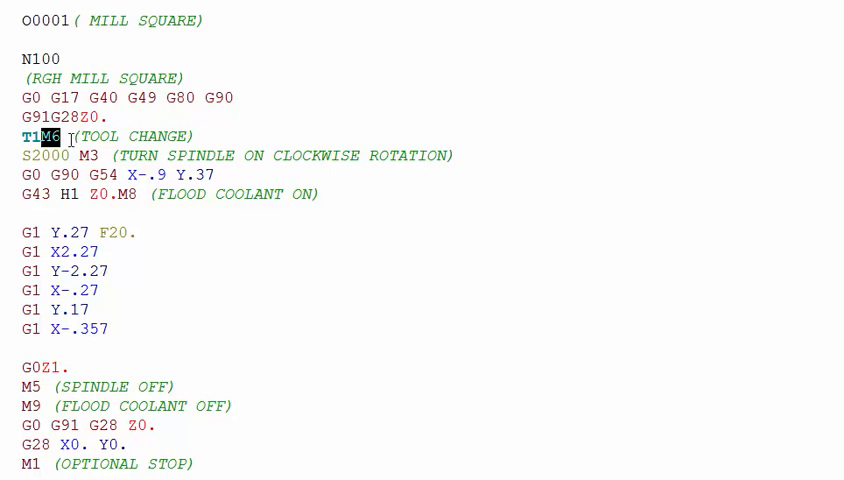
{"action": "mouse_move", "coordinate": [196, 136]}
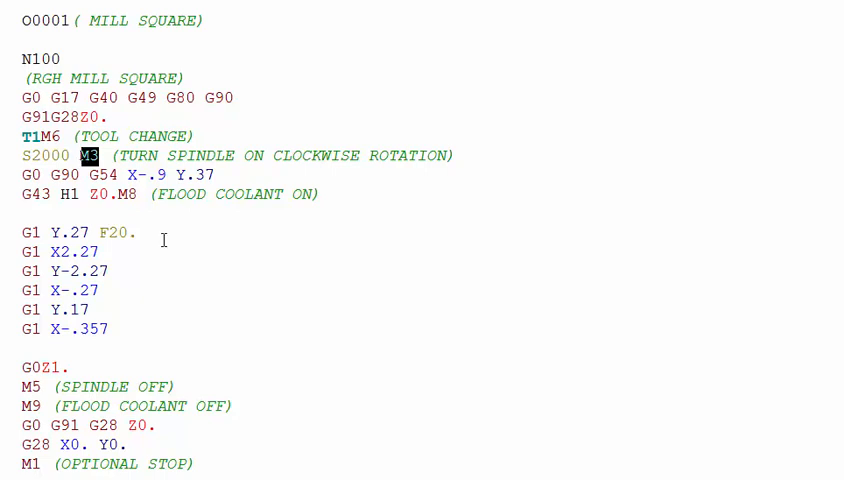
{"action": "mouse_move", "coordinate": [200, 160]}
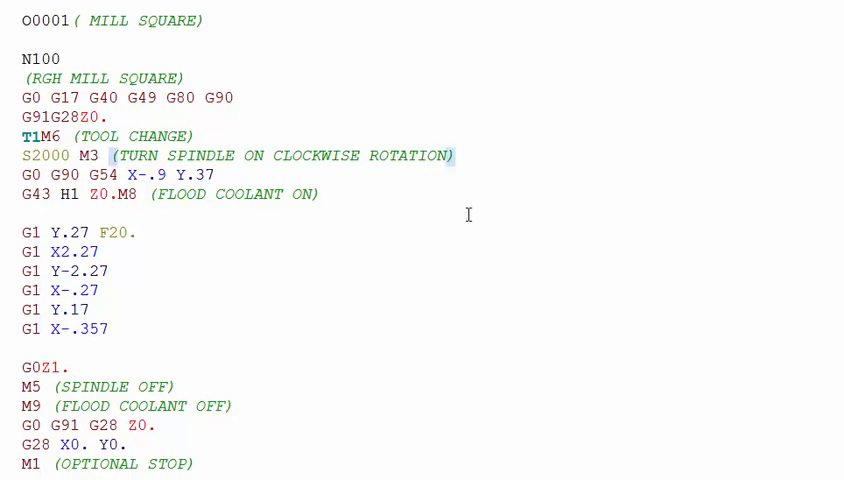
{"action": "mouse_move", "coordinate": [460, 238]}
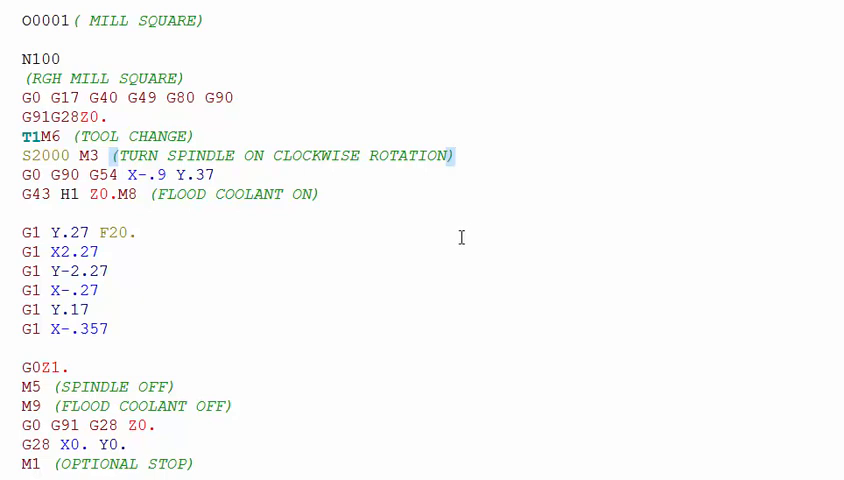
{"action": "mouse_move", "coordinate": [656, 272]}
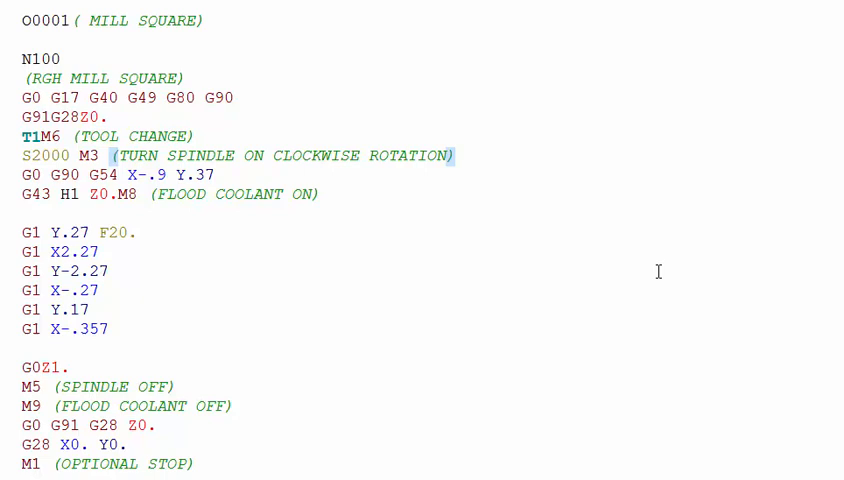
Step: Add the comment (M4 CCW RATATION) after the S2000 M3 line, then mark the M8 flood coolant code
{"action": "type", "text": "(M4"}
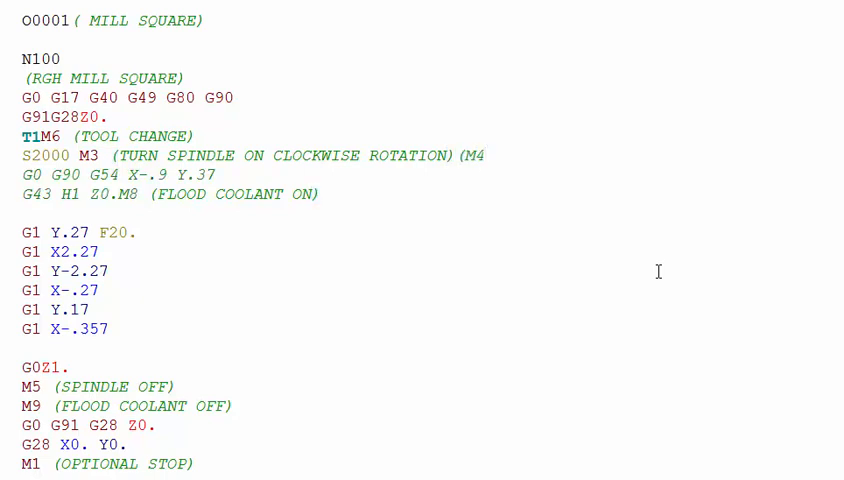
{"action": "type", "text": "CCW"}
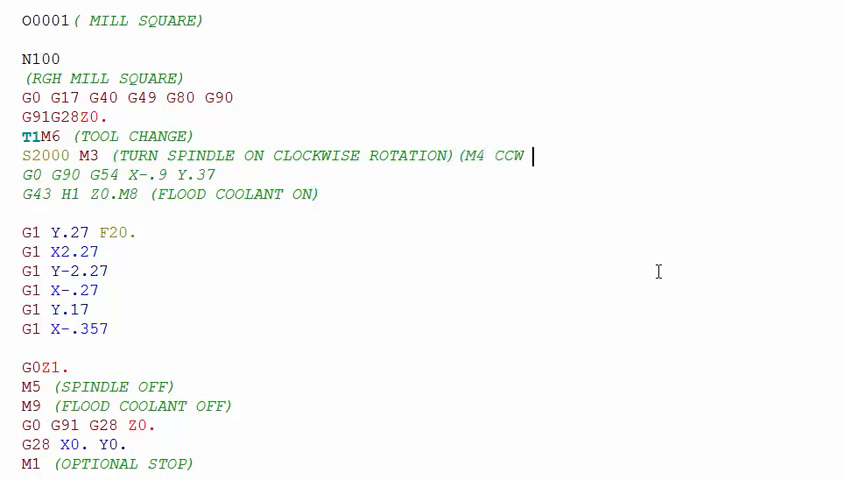
{"action": "type", "text": "RATATIO"}
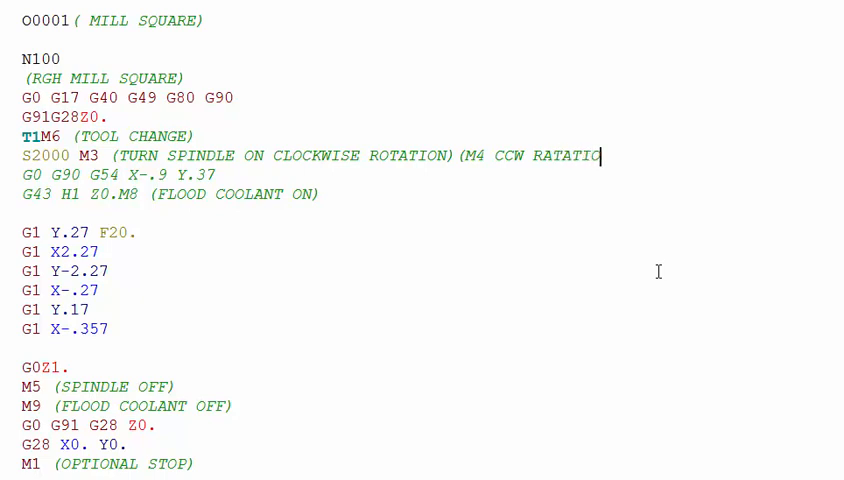
{"action": "type", "text": "N)"}
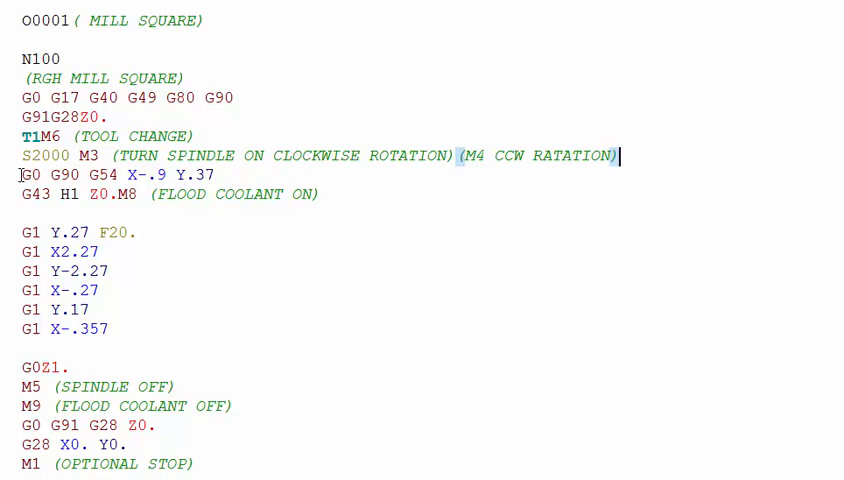
{"action": "double_click", "coordinate": [110, 174]}
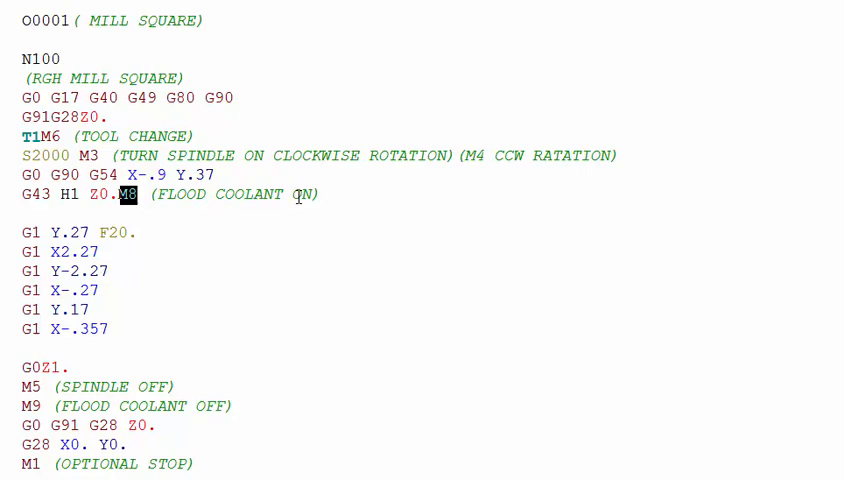
Step: Scroll past the N100 block and mark the M5 spindle off code for explanation
{"action": "scroll", "scroll_direction": "down", "scroll_amount": 3}
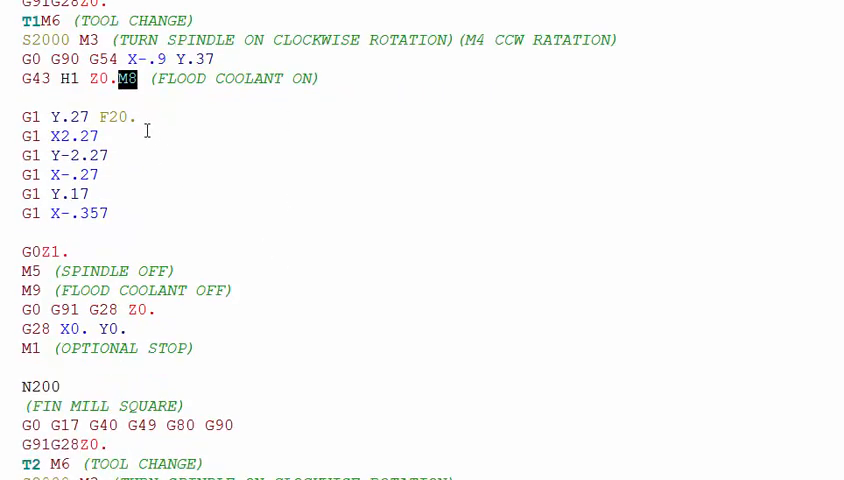
{"action": "mouse_move", "coordinate": [136, 216]}
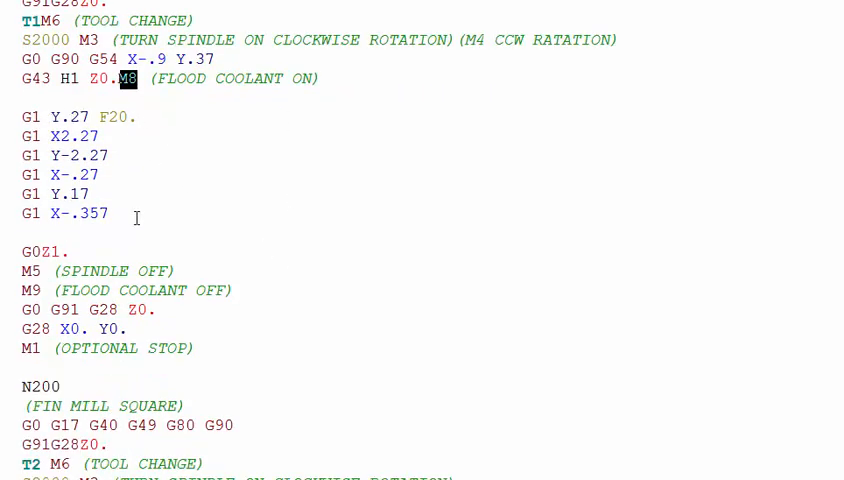
{"action": "scroll", "scroll_direction": "down", "scroll_amount": 3}
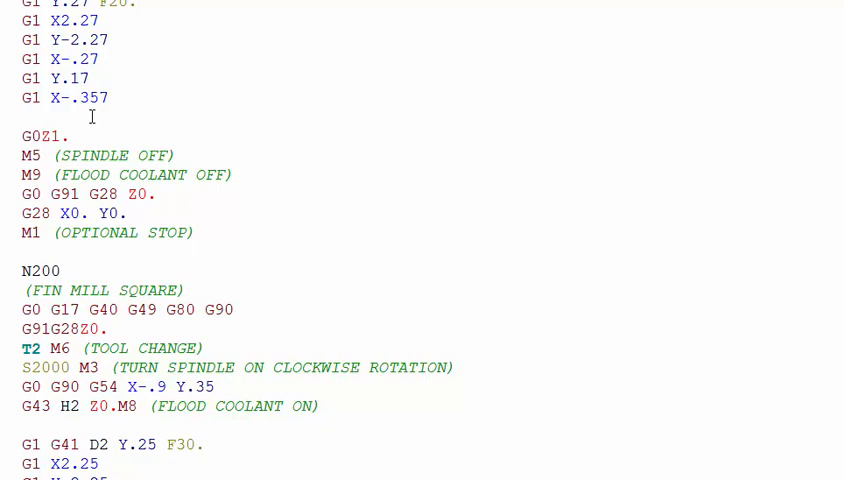
{"action": "double_click", "coordinate": [44, 136]}
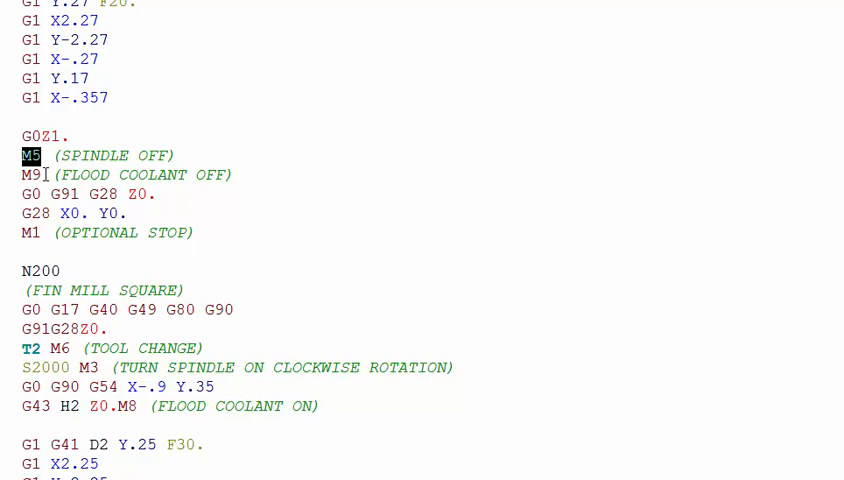
{"action": "mouse_move", "coordinate": [76, 156]}
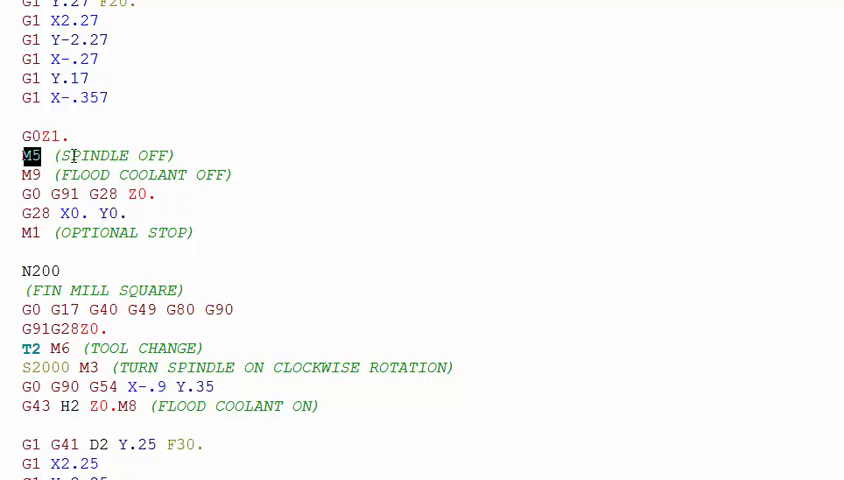
{"action": "mouse_move", "coordinate": [184, 154]}
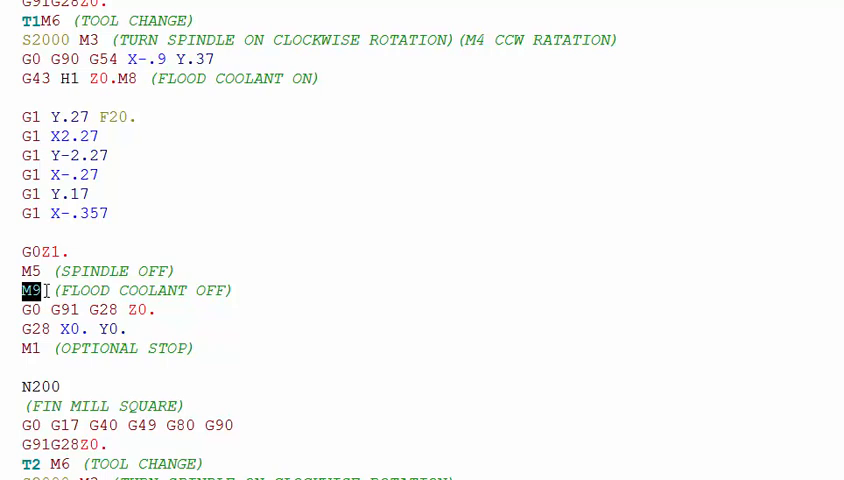
{"action": "mouse_move", "coordinate": [222, 340]}
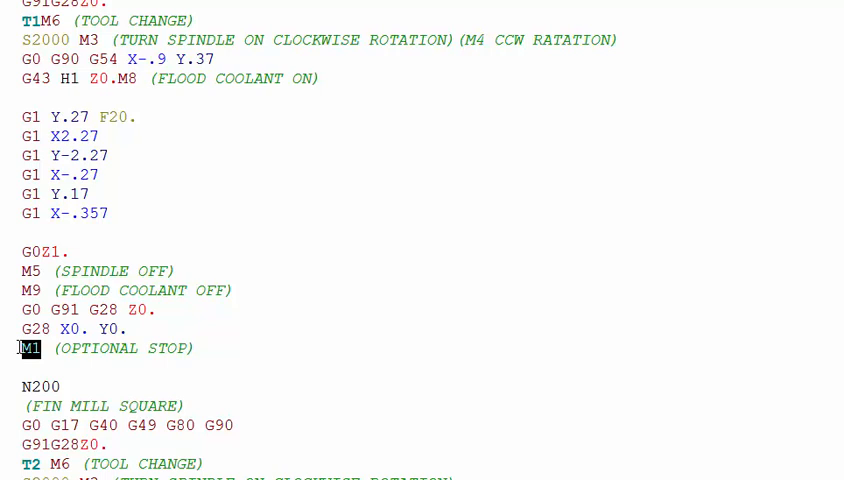
{"action": "mouse_move", "coordinate": [256, 370]}
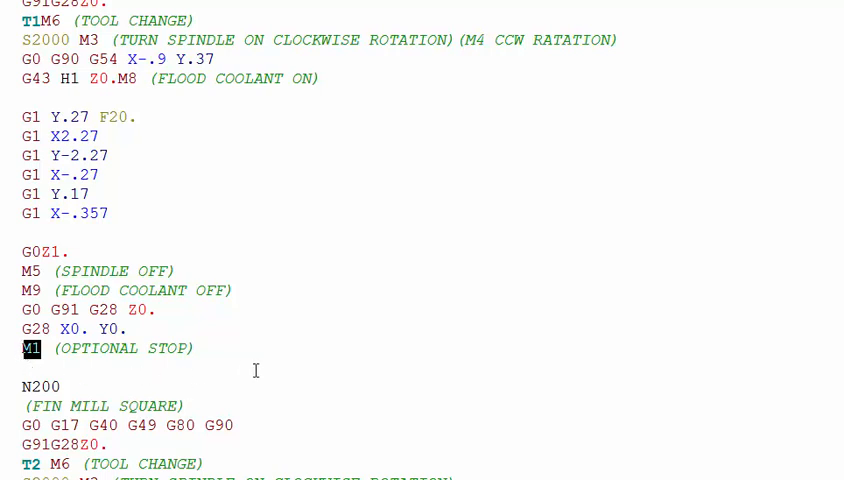
{"action": "mouse_move", "coordinate": [198, 352]}
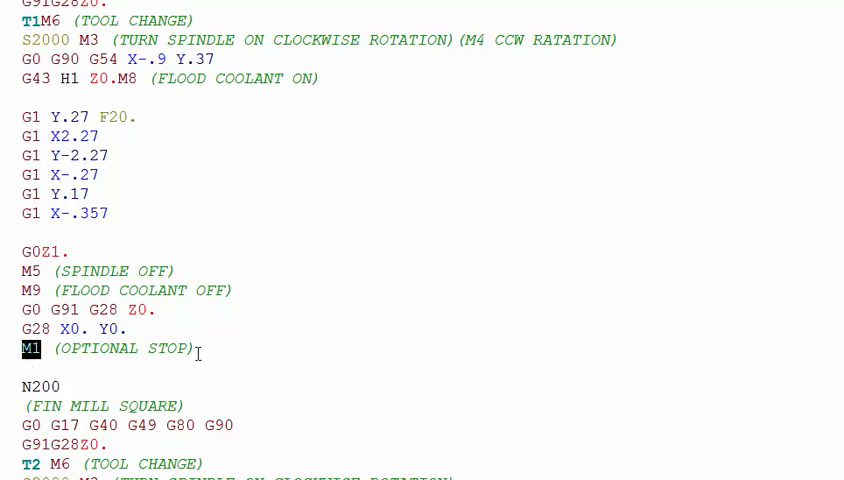
{"action": "mouse_move", "coordinate": [208, 350]}
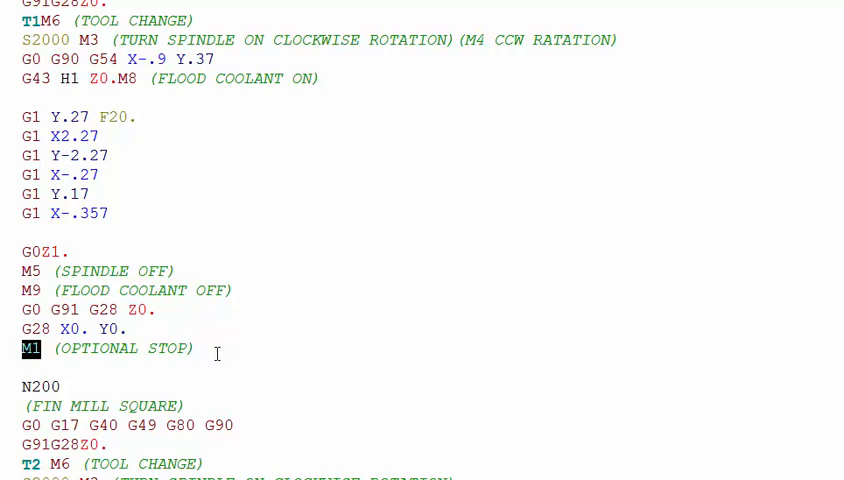
{"action": "mouse_move", "coordinate": [224, 376]}
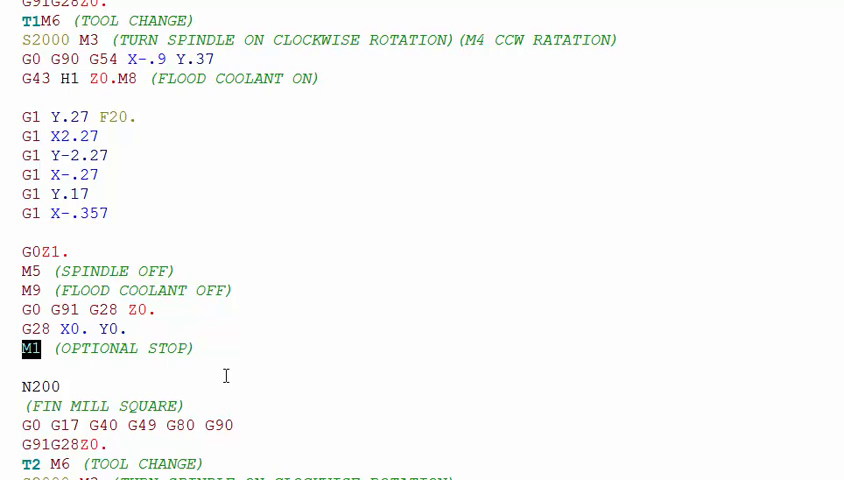
{"action": "mouse_move", "coordinate": [292, 376]}
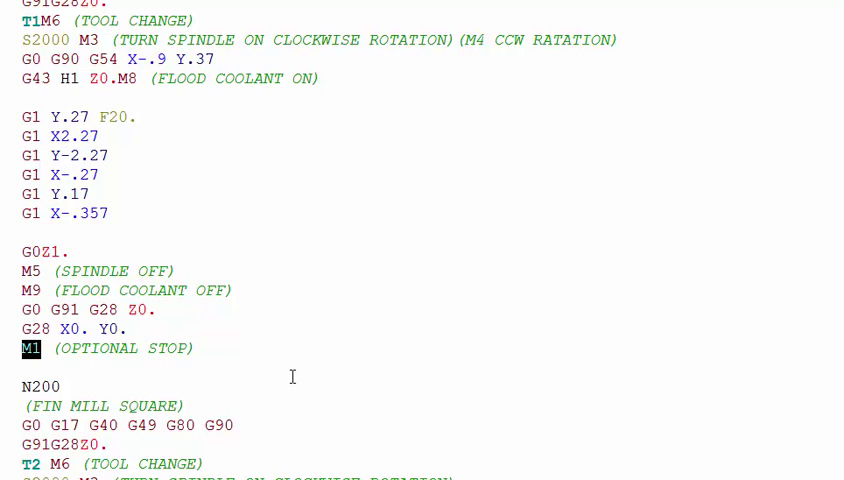
Step: Scroll down past the M1 optional stop so the N200 block sits at the top of the editor
{"action": "scroll", "scroll_direction": "down", "scroll_amount": 3}
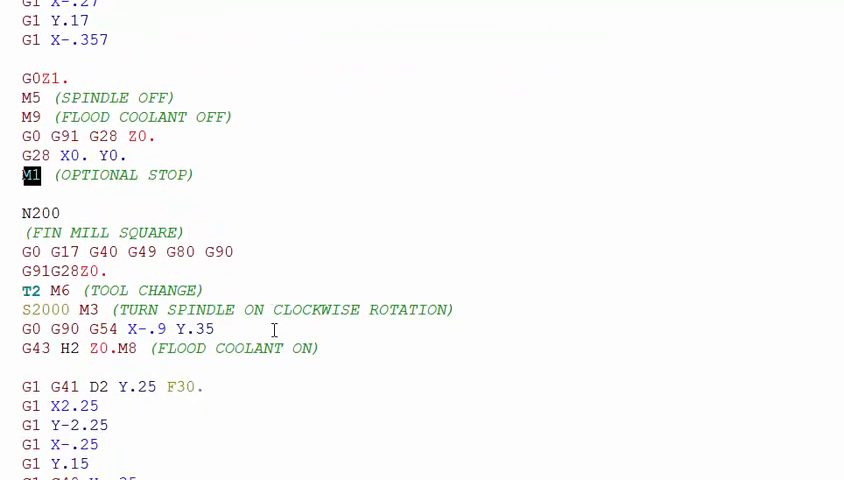
{"action": "mouse_move", "coordinate": [278, 348]}
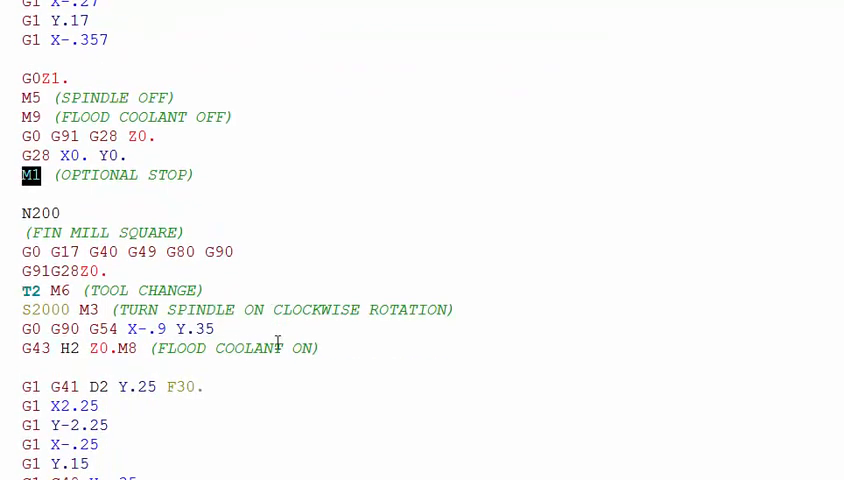
{"action": "scroll", "scroll_direction": "down", "scroll_amount": 3}
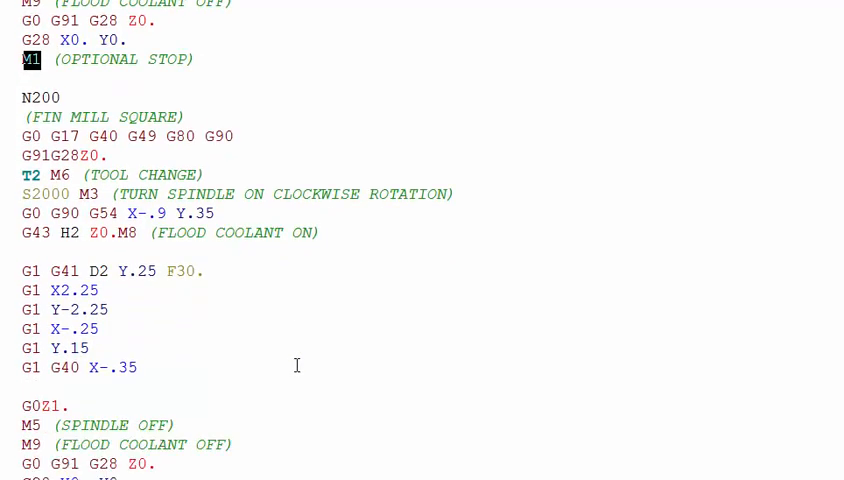
{"action": "scroll", "scroll_direction": "down", "scroll_amount": 3}
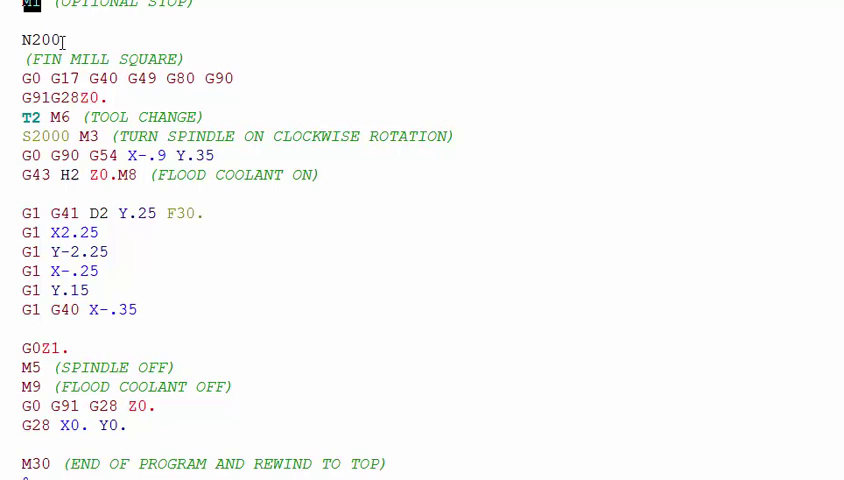
Step: Pick out the N200 block number, then select FIN MILL SQUARE, G91G28Z0., M8 and M9 in turn
{"action": "double_click", "coordinate": [40, 40]}
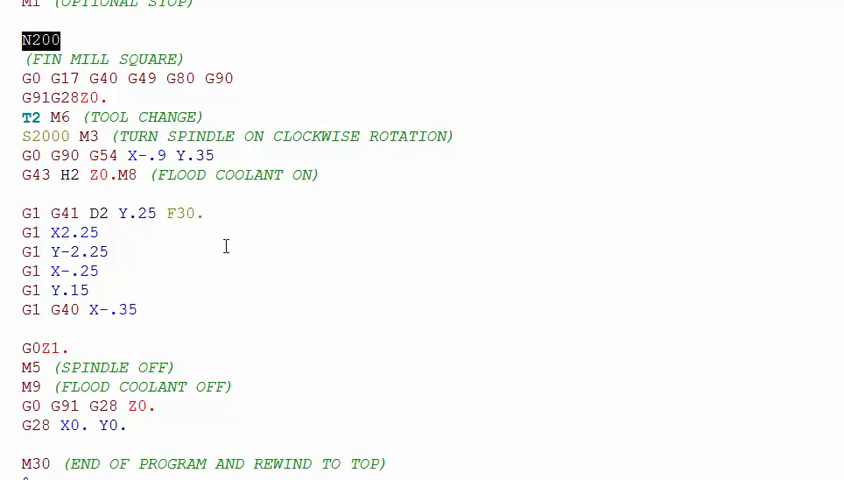
{"action": "left_click", "coordinate": [44, 116]}
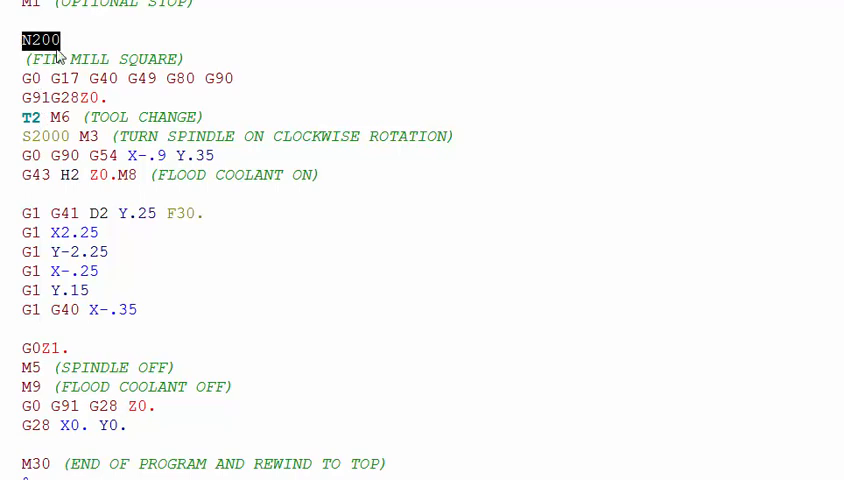
{"action": "mouse_move", "coordinate": [64, 48]}
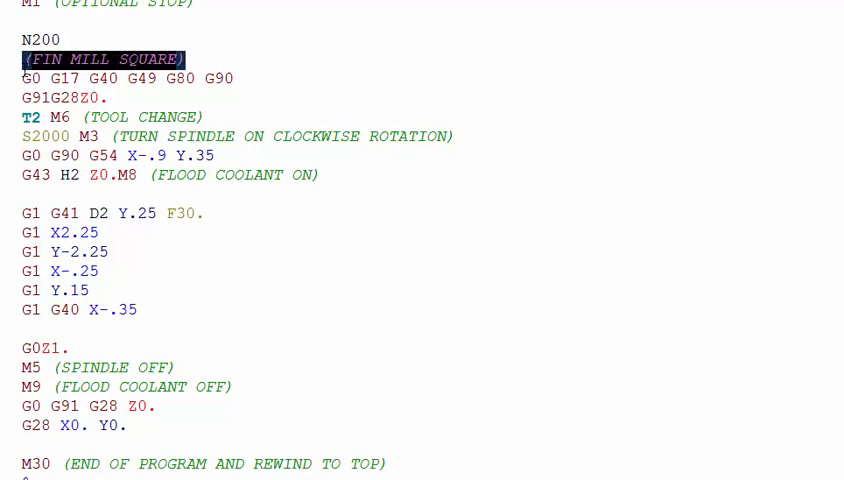
{"action": "mouse_move", "coordinate": [236, 88]}
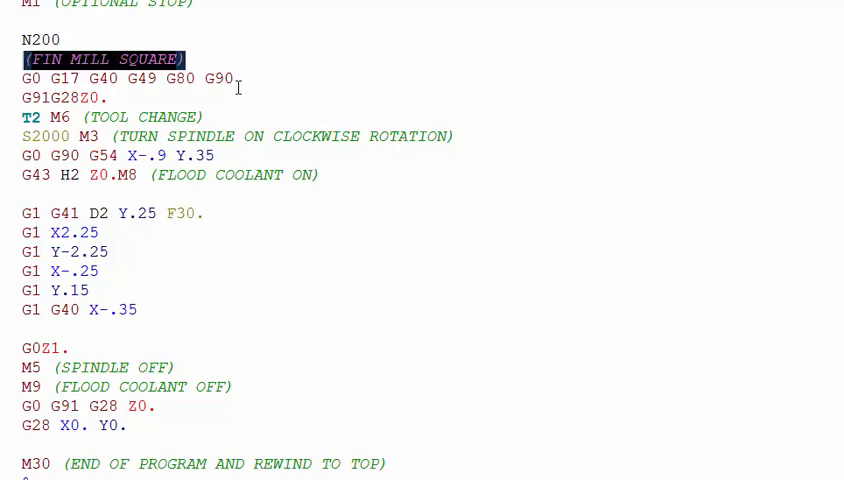
{"action": "left_click", "coordinate": [110, 78]}
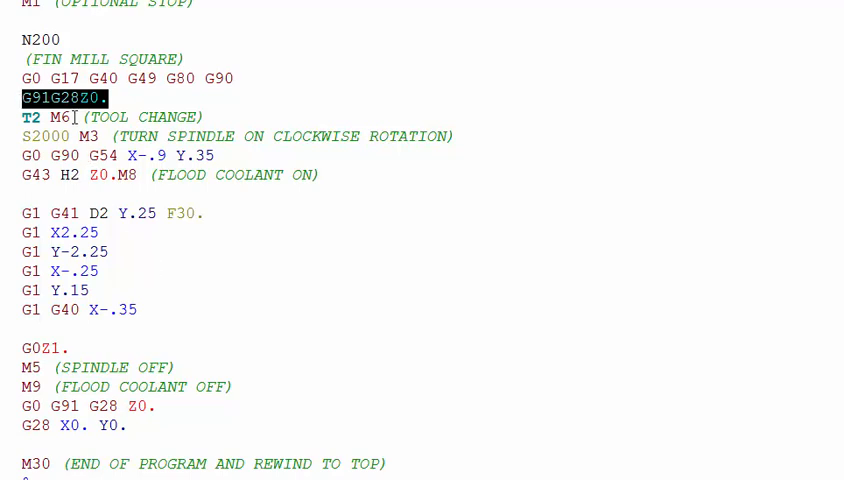
{"action": "left_click", "coordinate": [48, 116]}
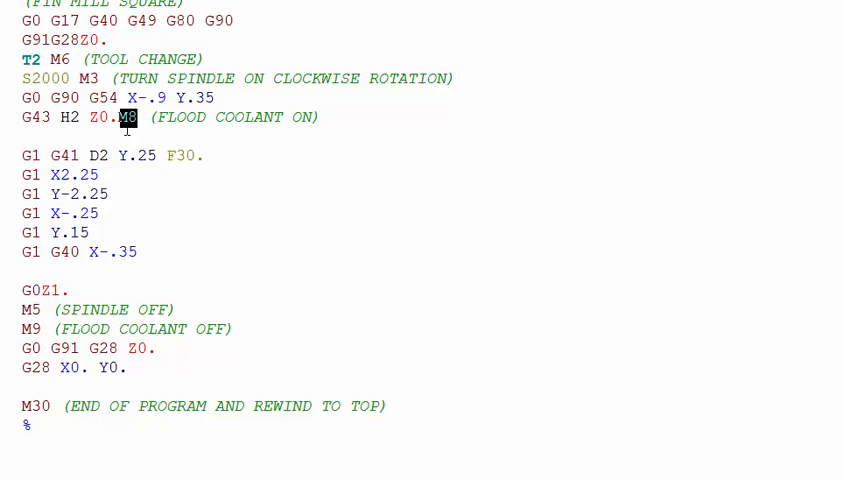
{"action": "mouse_move", "coordinate": [310, 116]}
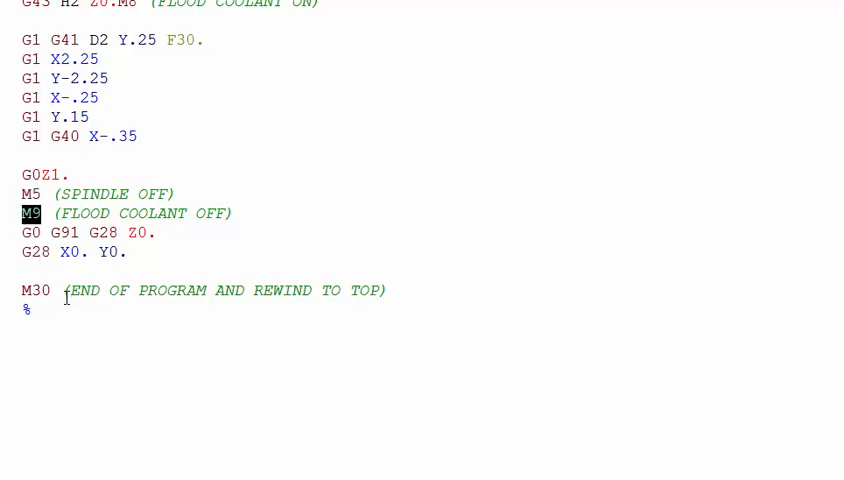
{"action": "scroll", "scroll_direction": "down", "scroll_amount": 3}
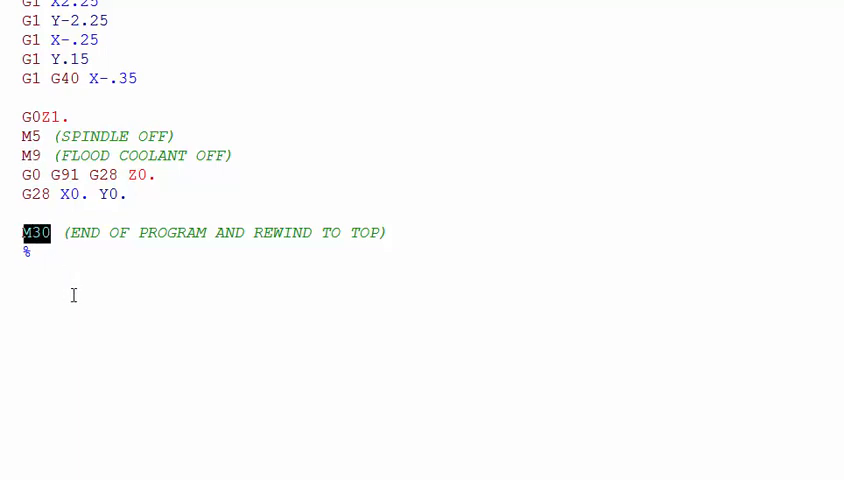
{"action": "mouse_move", "coordinate": [204, 236]}
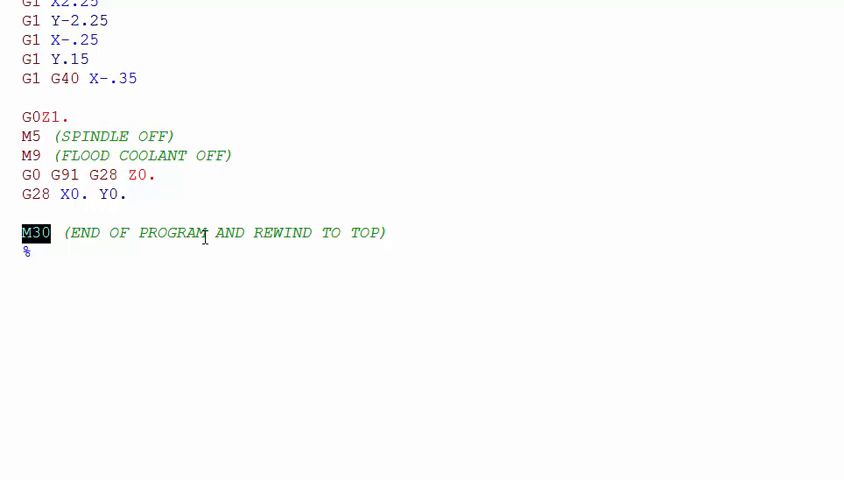
{"action": "mouse_move", "coordinate": [100, 236]}
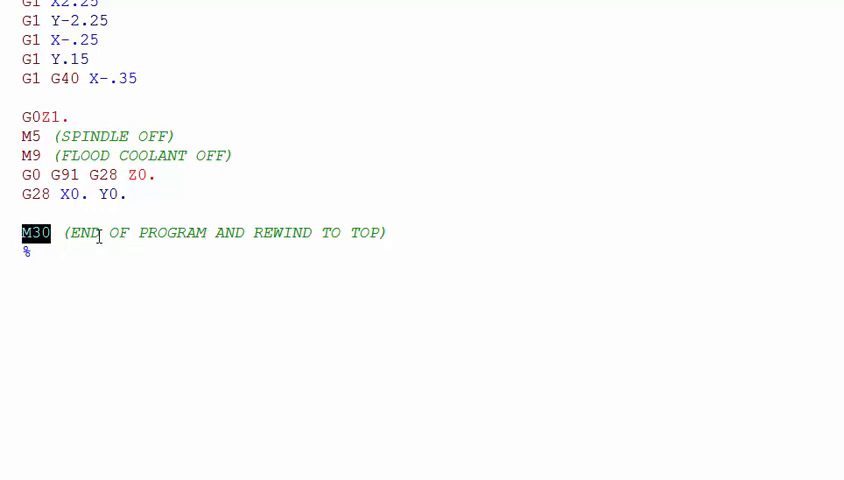
{"action": "mouse_move", "coordinate": [240, 236]}
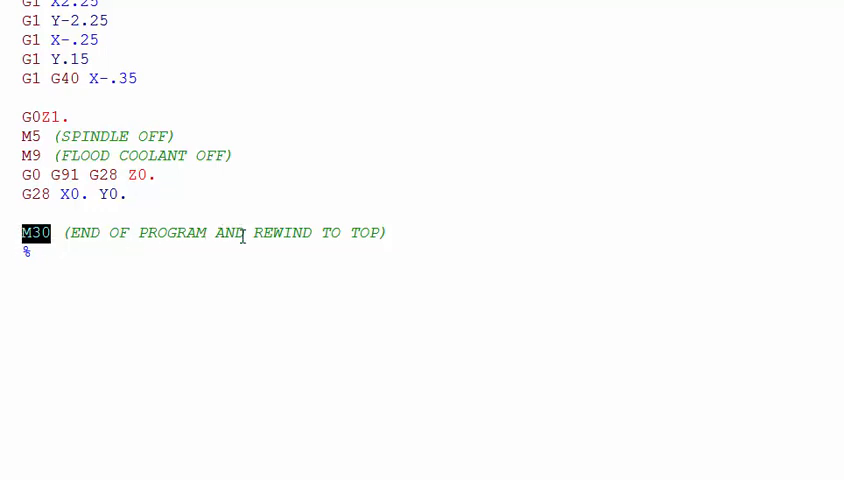
{"action": "mouse_move", "coordinate": [376, 232]}
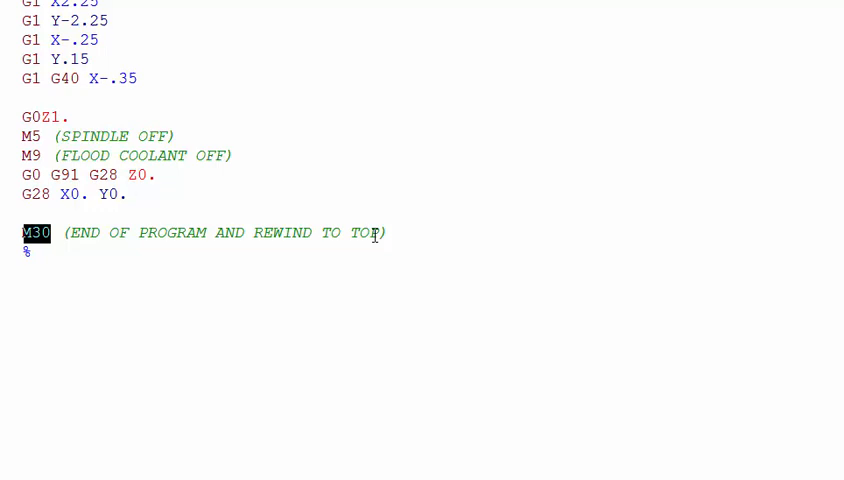
{"action": "left_click", "coordinate": [568, 296]}
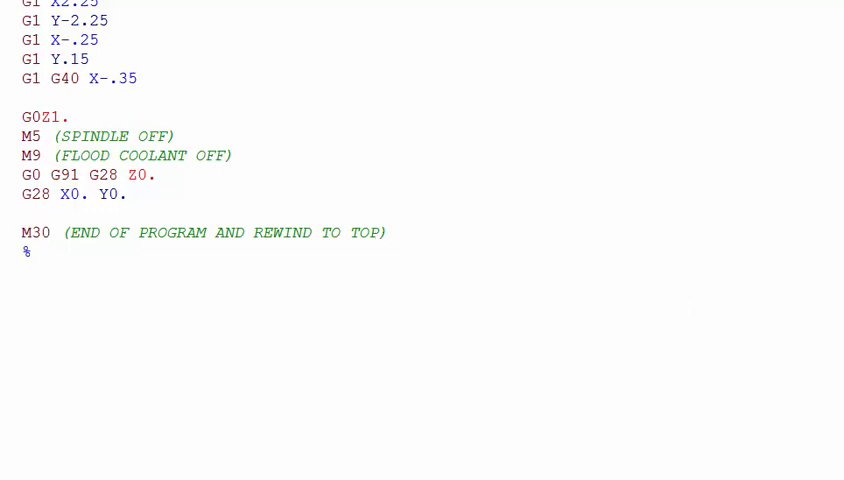
Step: Scroll back to the N100 rough block, then down to the N200 finish block as separate mini programs
{"action": "scroll", "scroll_direction": "up", "scroll_amount": 3}
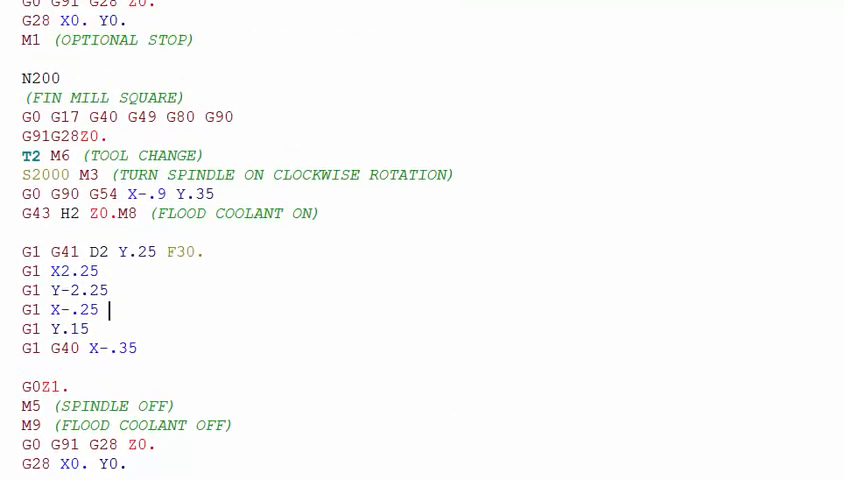
{"action": "scroll", "scroll_direction": "up", "scroll_amount": 3}
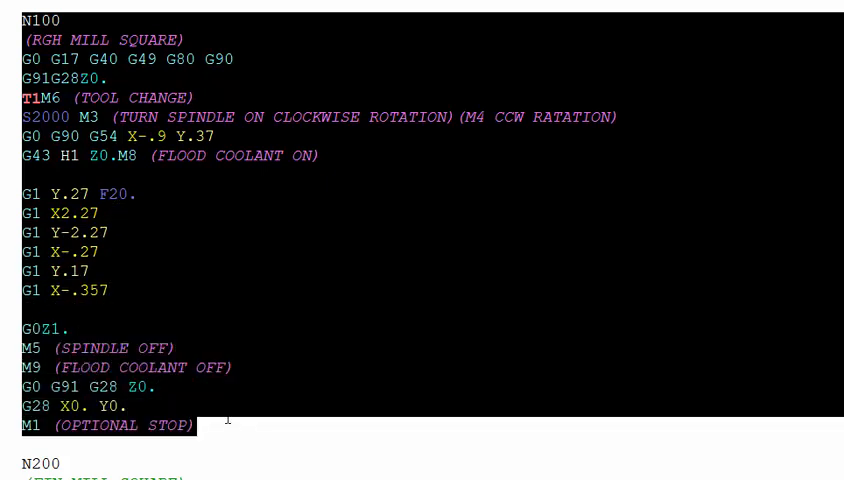
{"action": "mouse_move", "coordinate": [260, 276]}
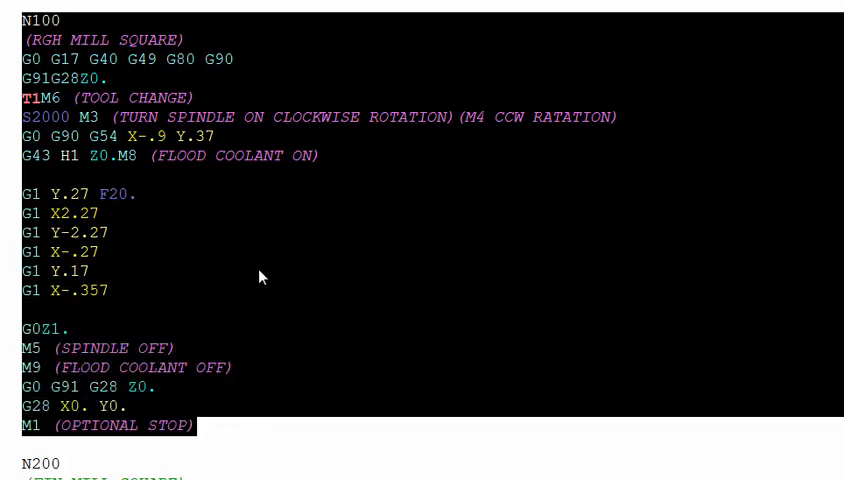
{"action": "scroll", "scroll_direction": "down", "scroll_amount": 3}
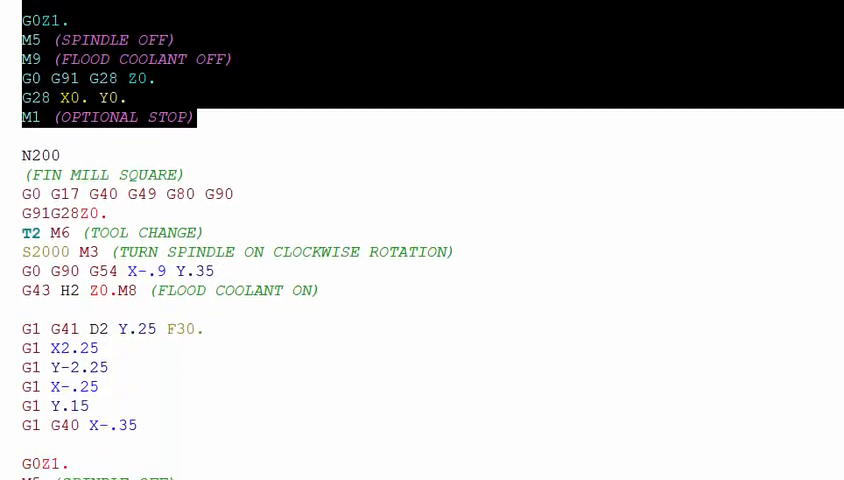
{"action": "scroll", "scroll_direction": "down", "scroll_amount": 3}
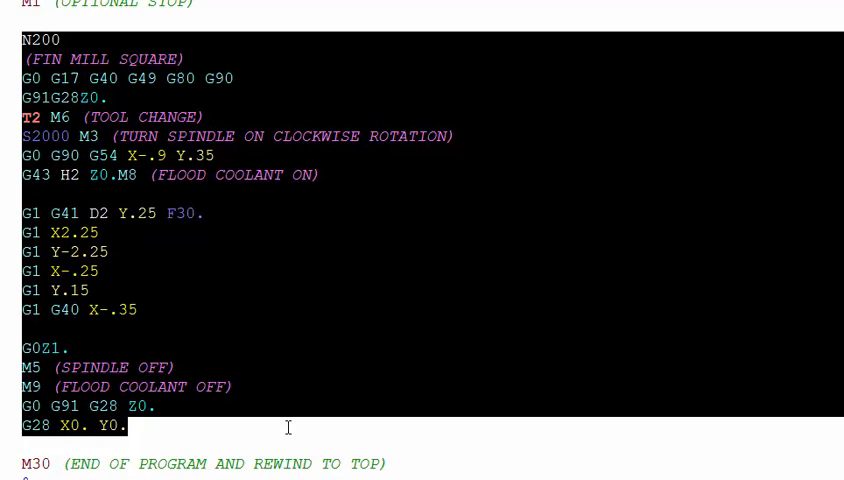
{"action": "mouse_move", "coordinate": [284, 148]}
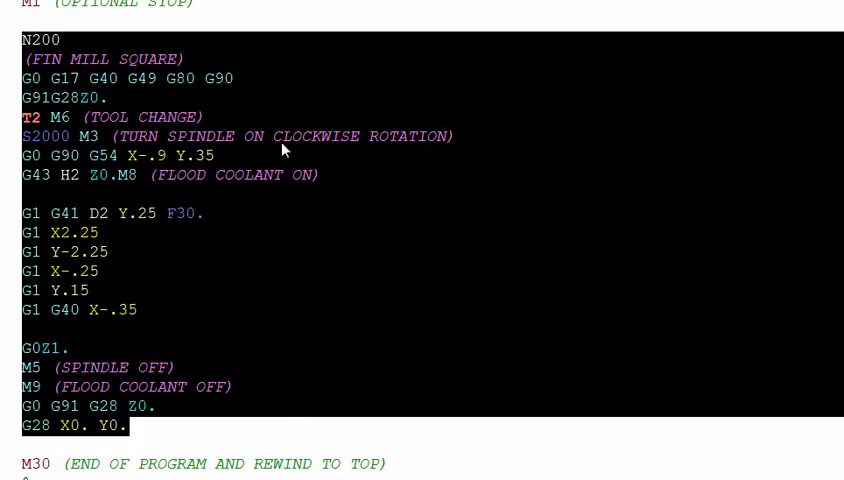